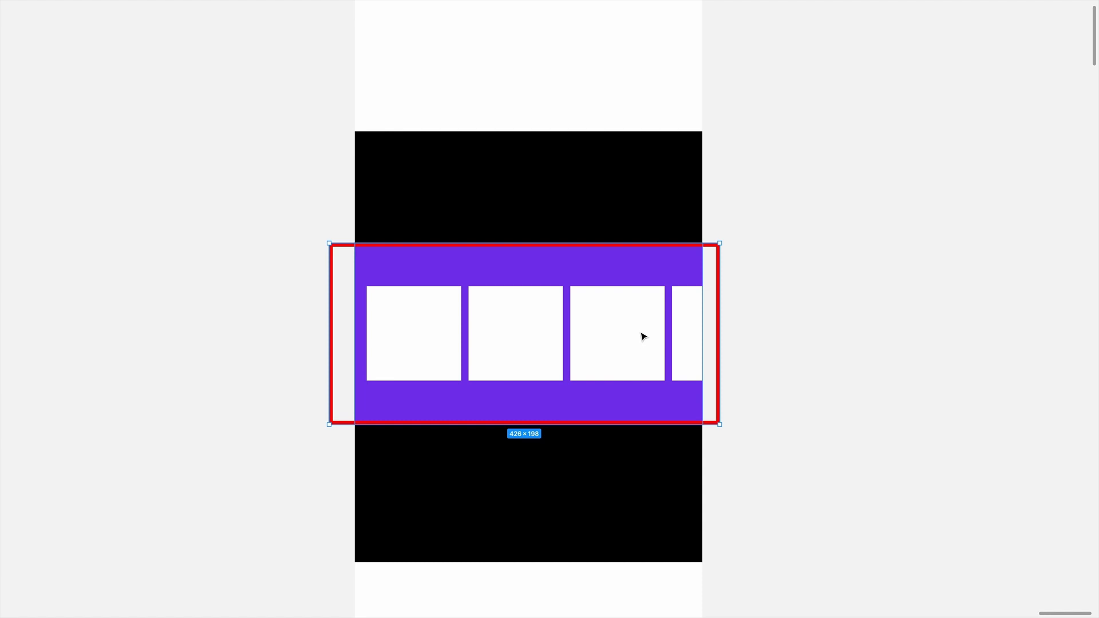
Step: Review the empty carousel stub in HorizontalScrollCarousel.tsx and scroll the hover.dev demo to its last card
left_click_drag(641, 336, 549, 320)
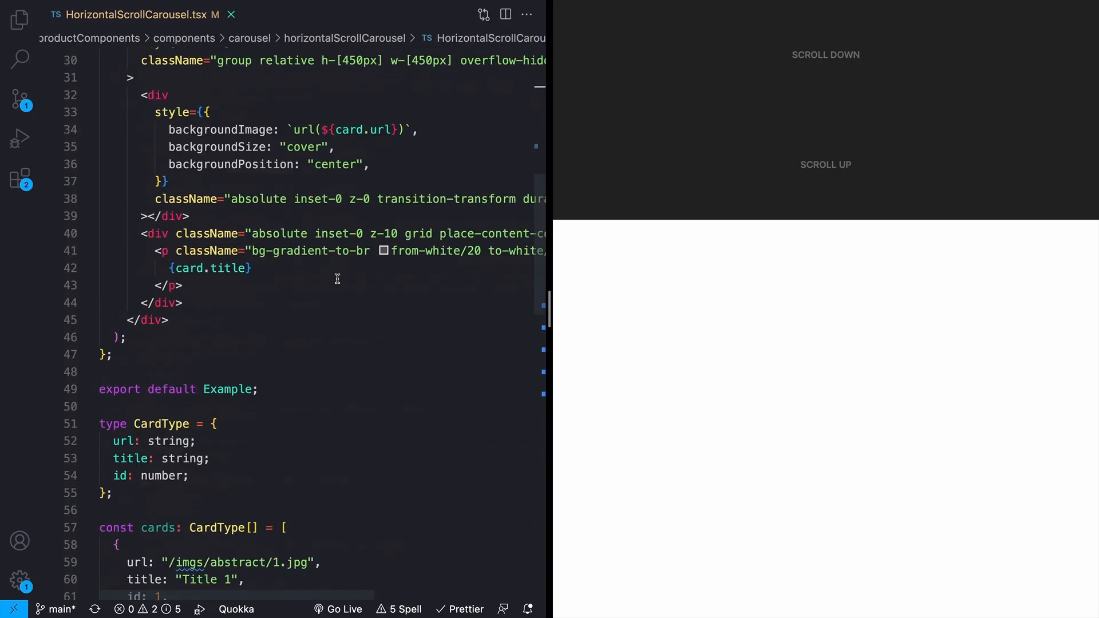
scroll("up", 3)
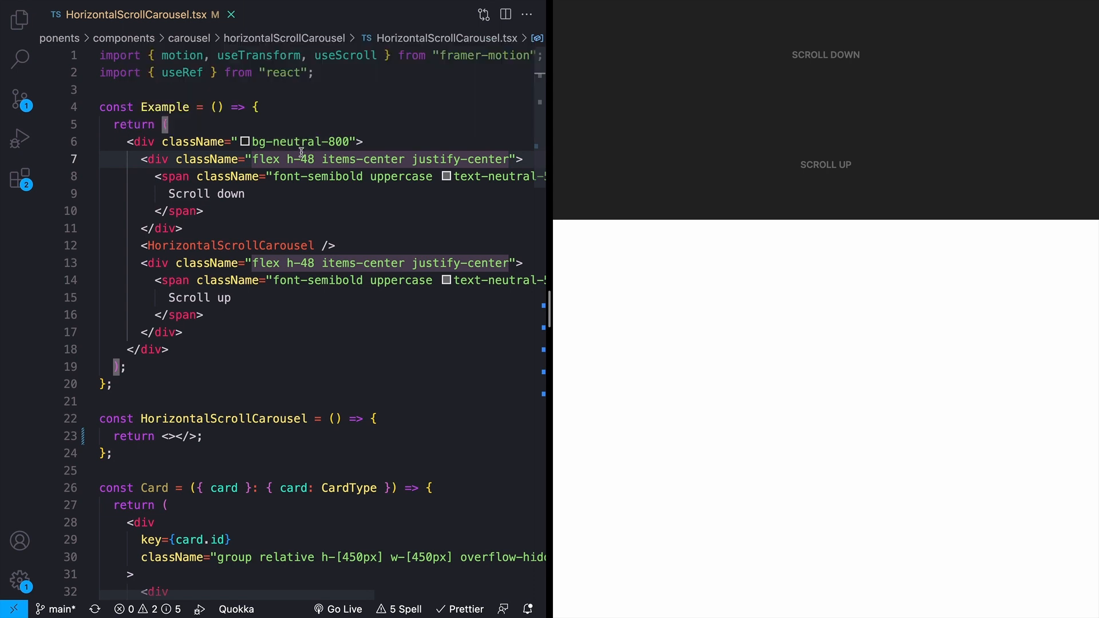
scroll("down", 3)
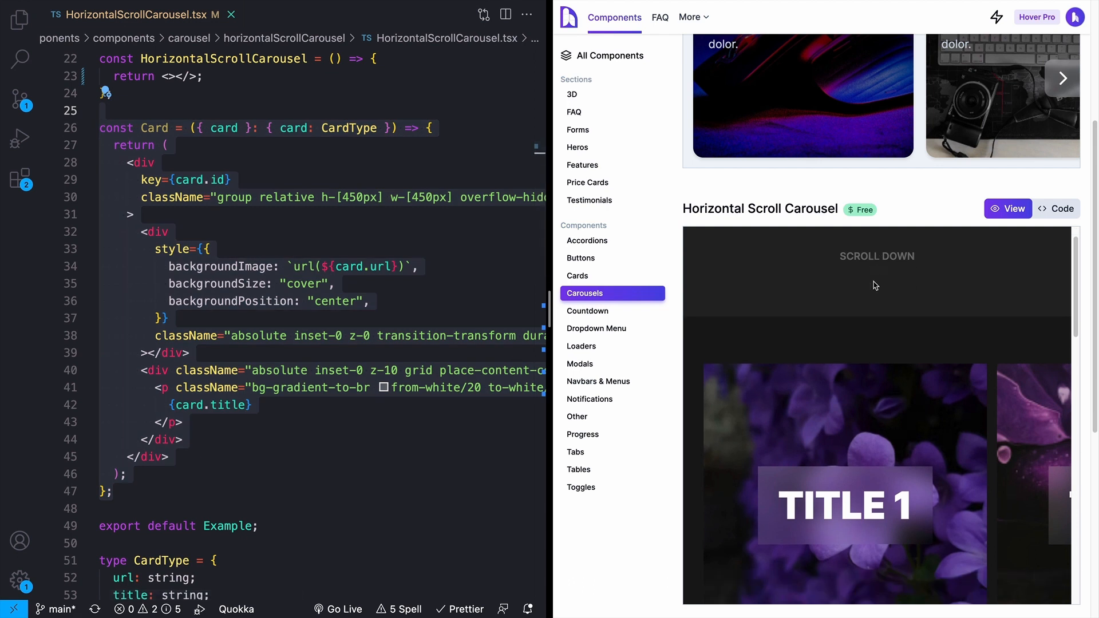
scroll("down", 3)
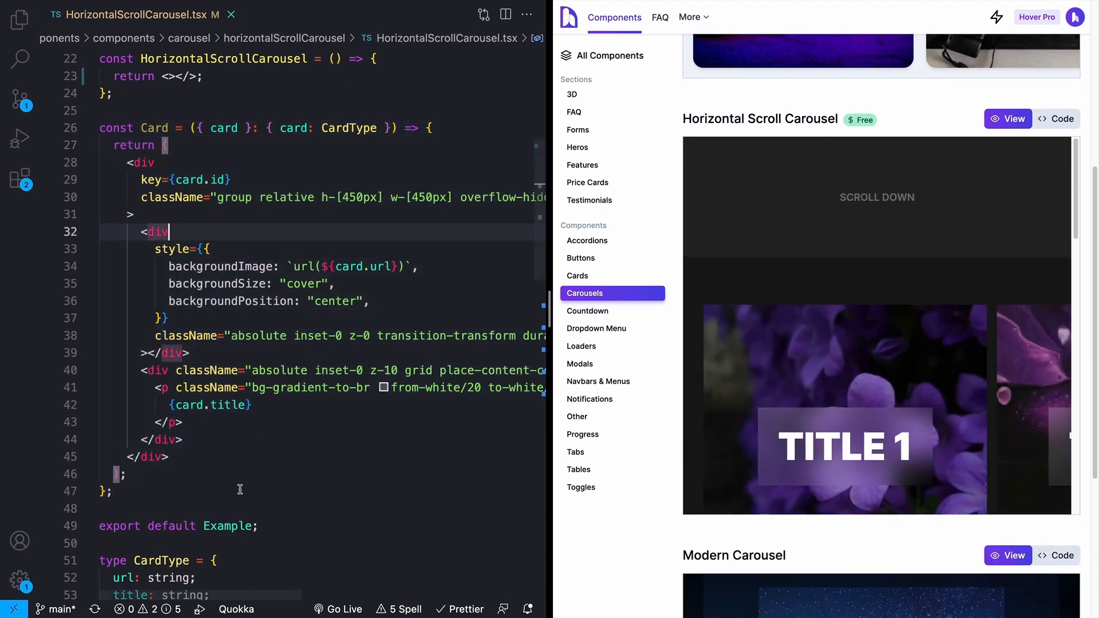
scroll("down", 3)
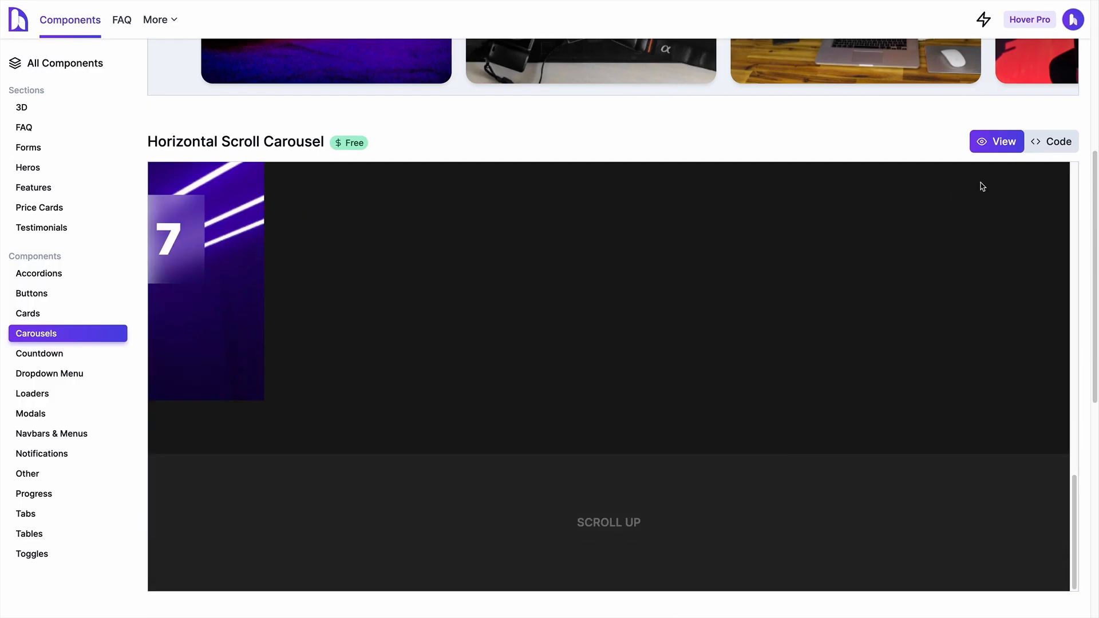
Step: Show the Horizontal Scroll Carousel source in the react/typescript/tailwind/framer variant and read through it
left_click(1049, 140)
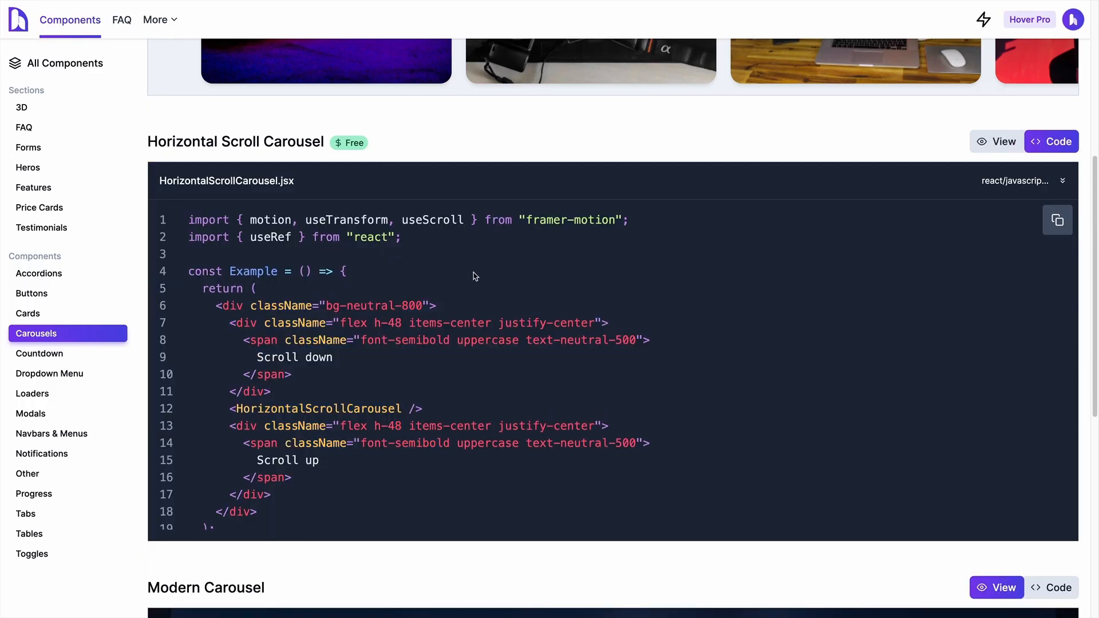
scroll("down", 3)
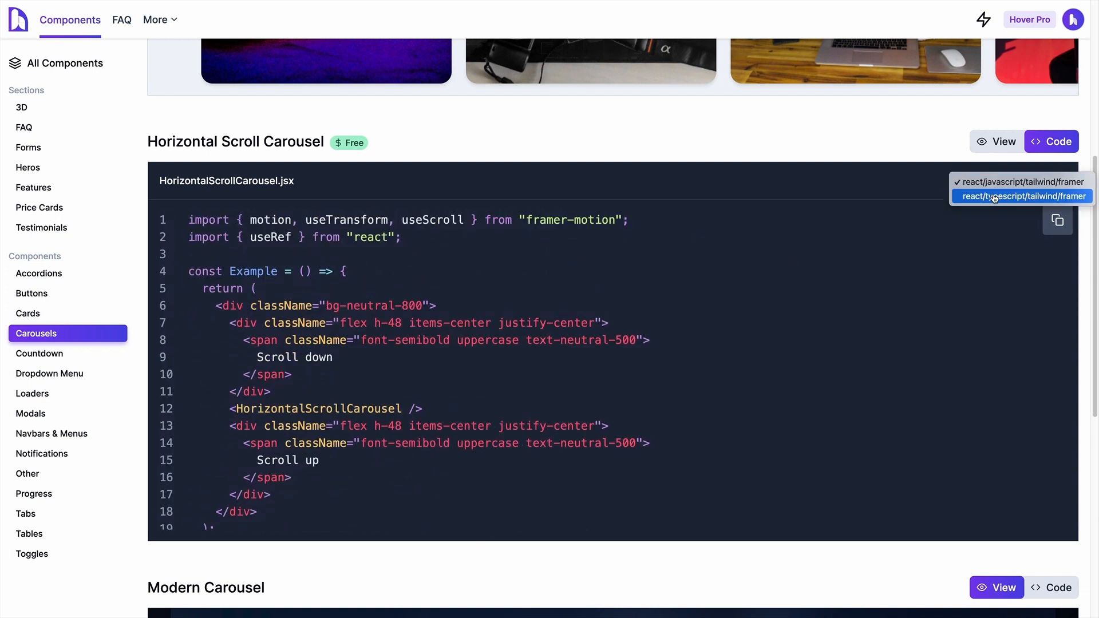
left_click(1022, 196)
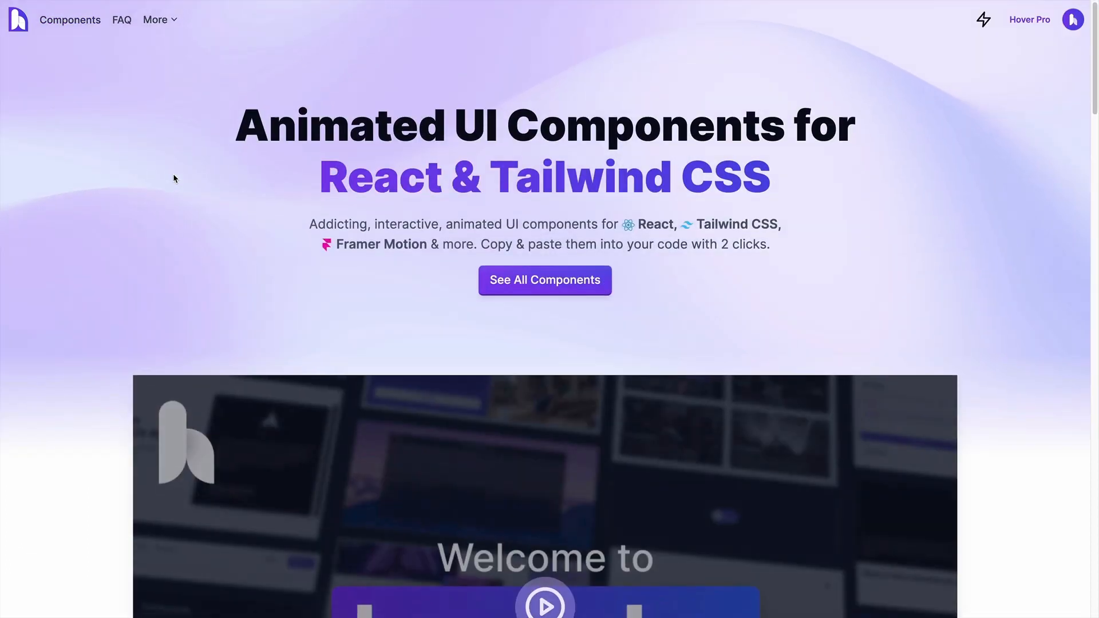
scroll("down", 3)
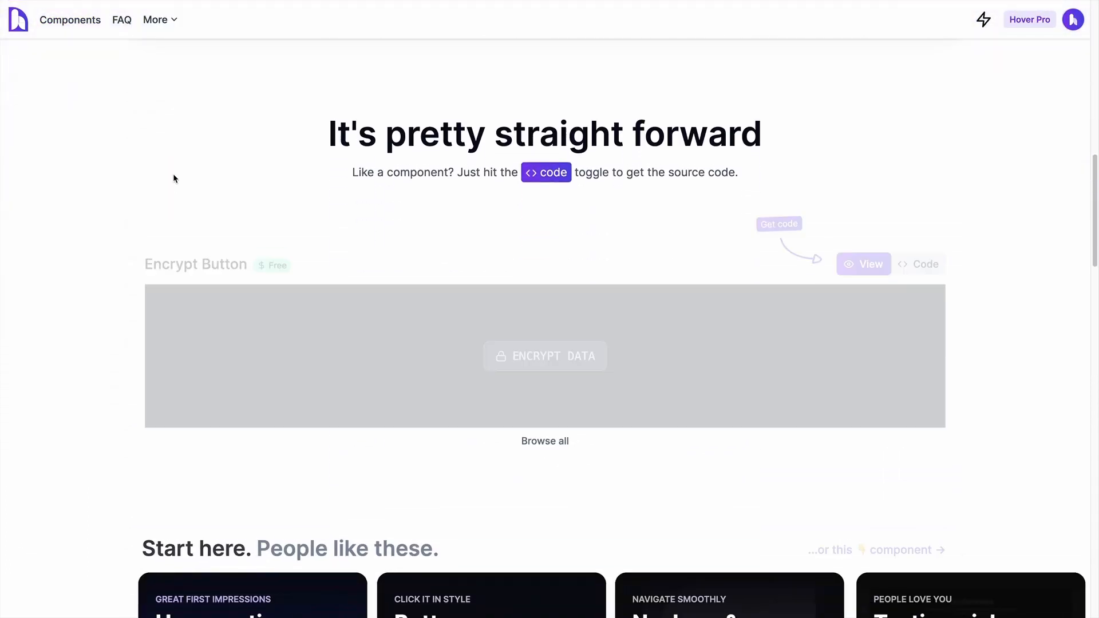
scroll("down", 3)
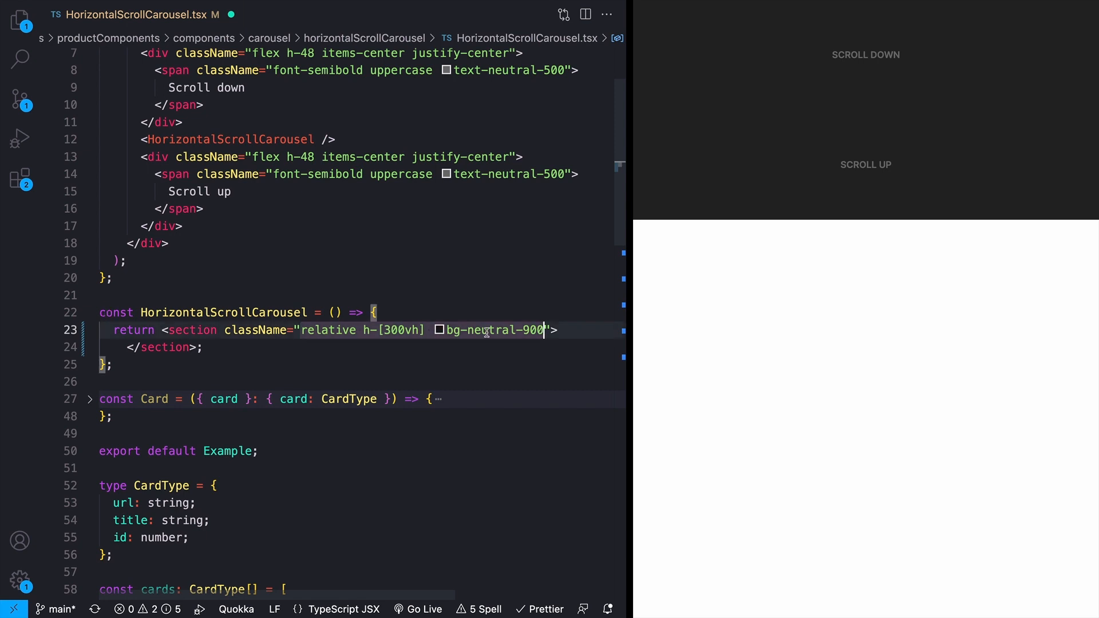
mouse_move(488, 329)
type("<div className=\"h-screen bg-purple-600\"></div>")
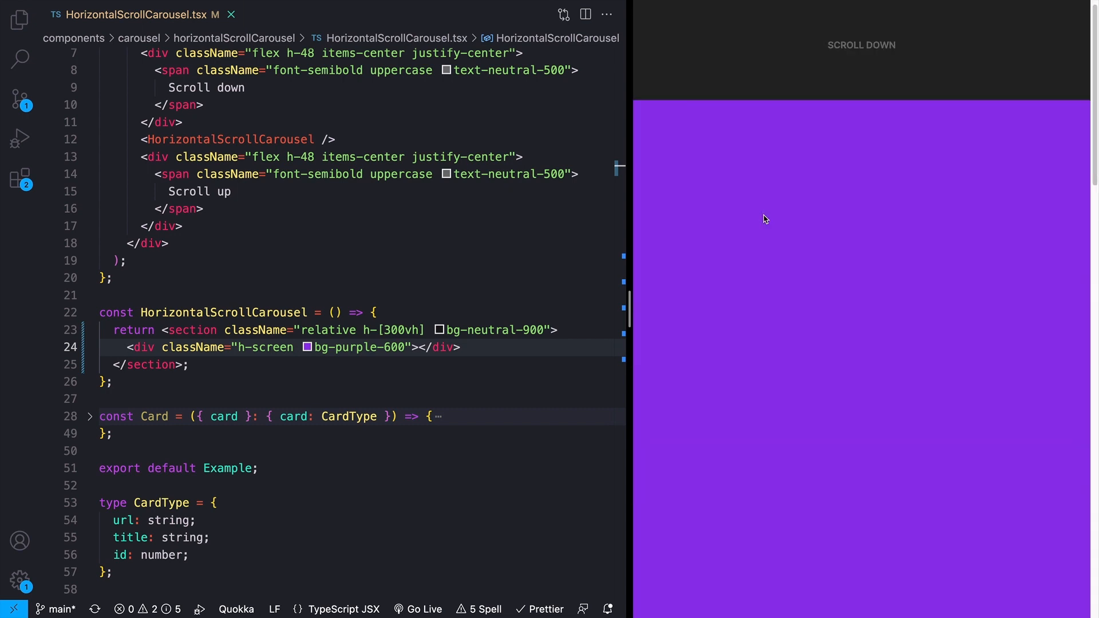
Step: Give the inner container the classes 'sticky top-0 flex h-screen items-center overflow-hidden'
scroll("down", 3)
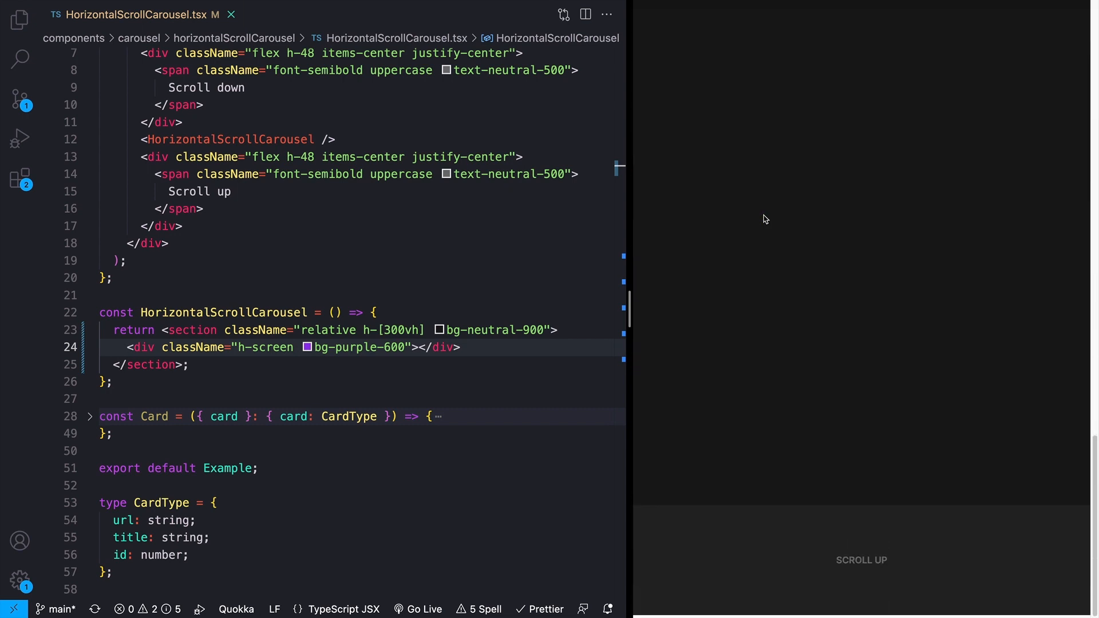
type("sticky top-0")
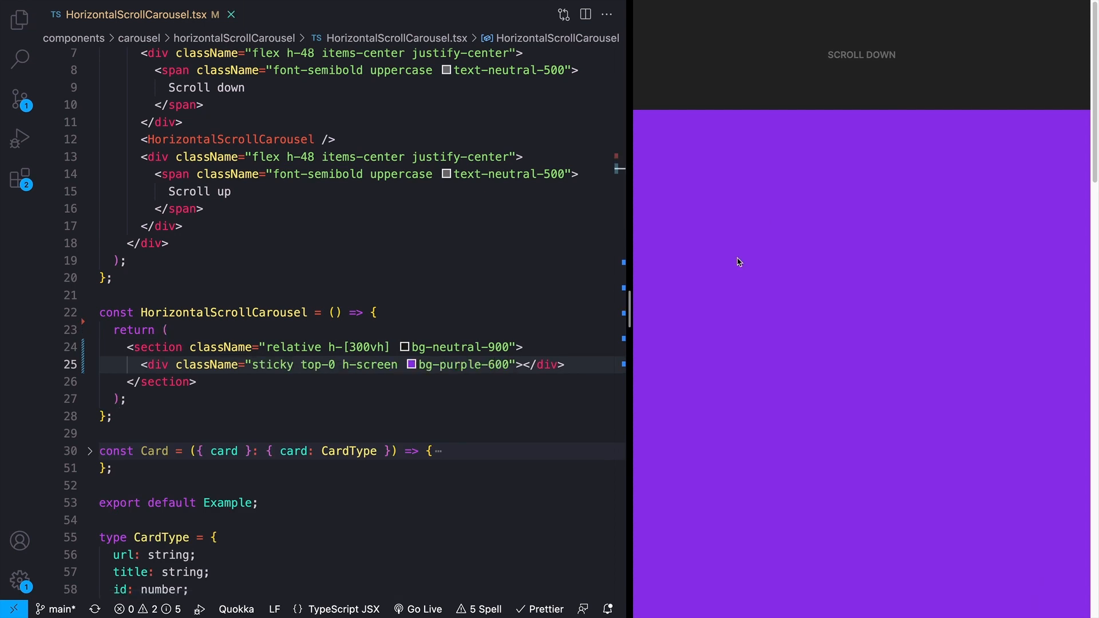
scroll("down", 3)
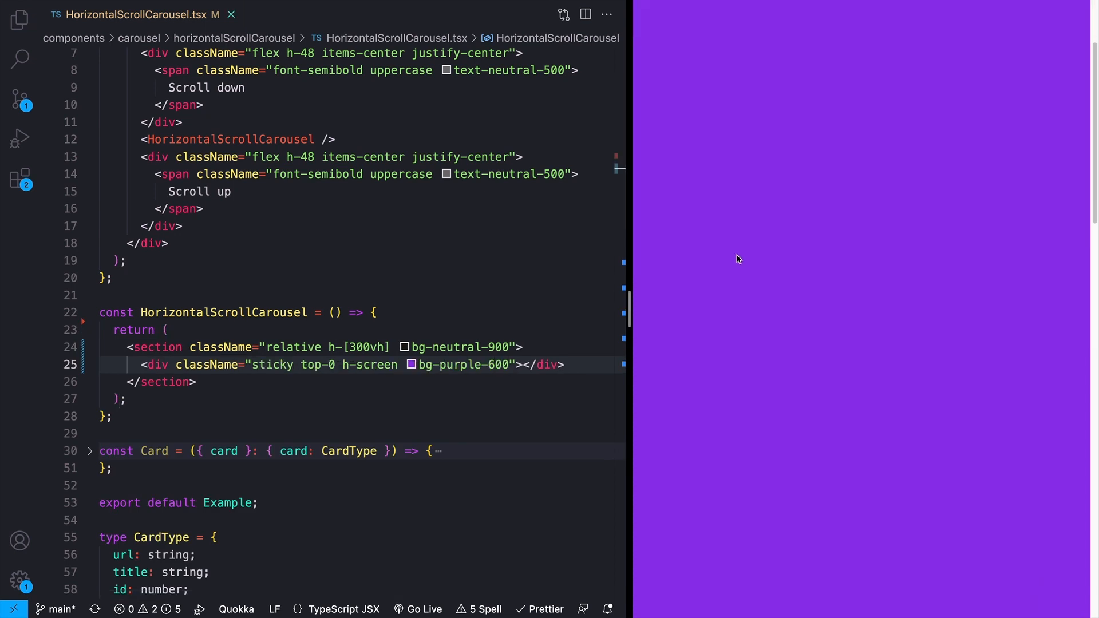
type("flex")
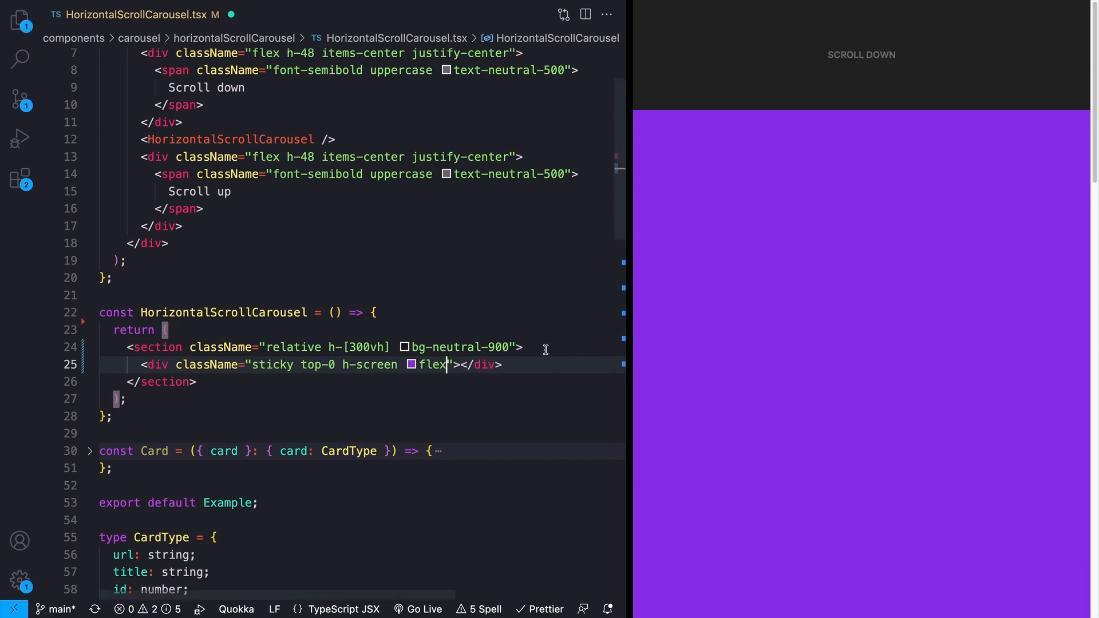
type("items-center overflow-hidden")
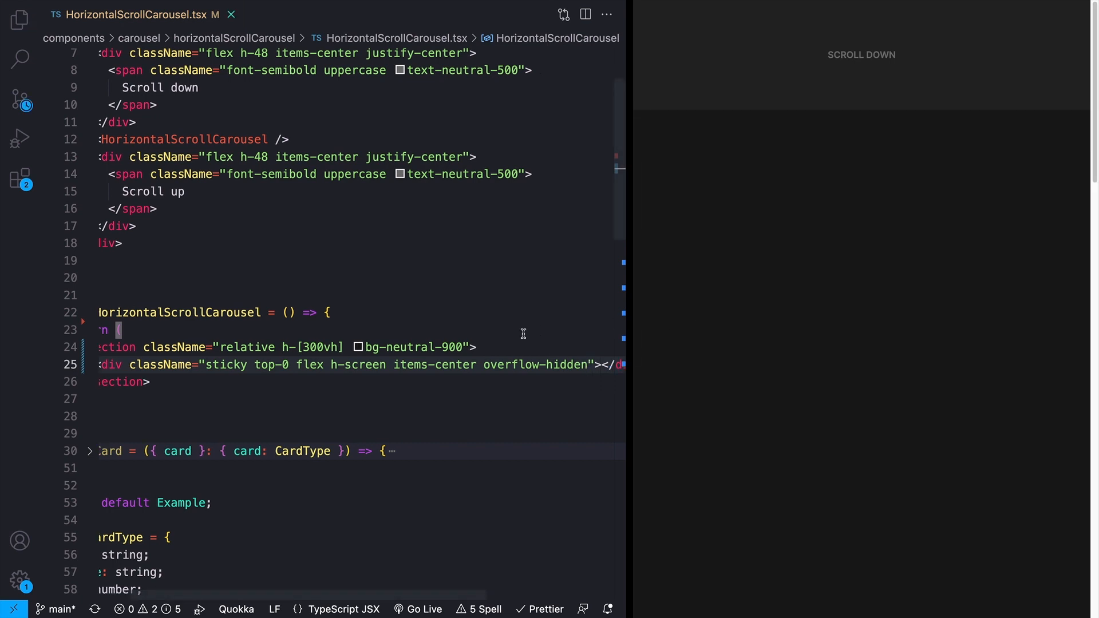
Step: Add a <div className="flex gap-4"> row that maps cards to <Card card={card} key={card.id} />
type("<div className=\"flex\"></div>")
type("return <Card card={card} key={card.id} />;")
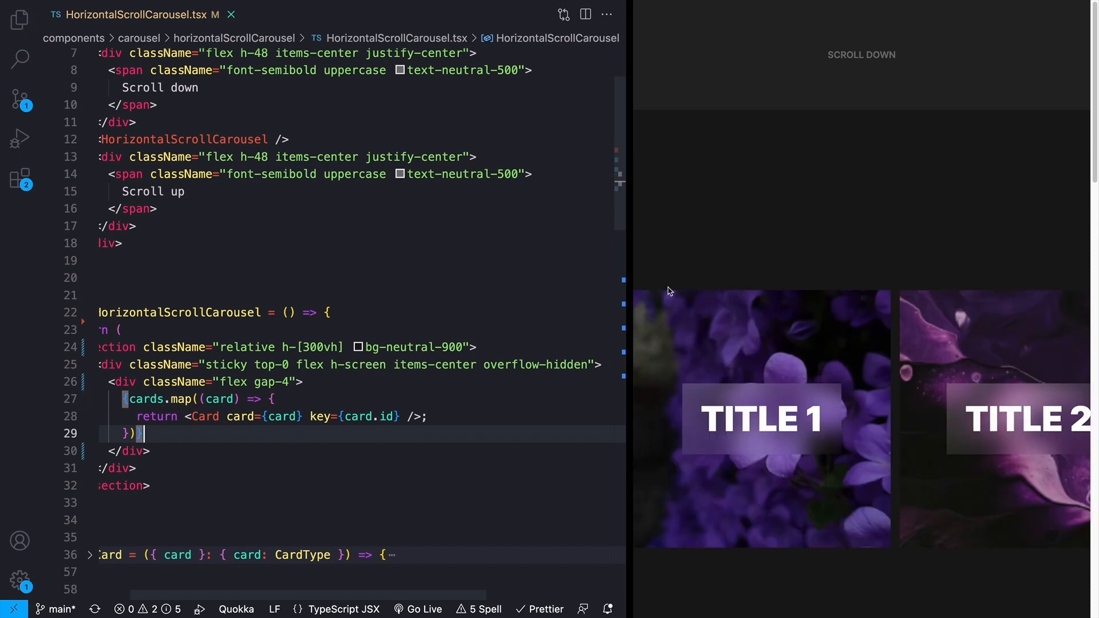
scroll("down", 3)
type("const targetRef = useRef<HTMLDivElement | null>(null);")
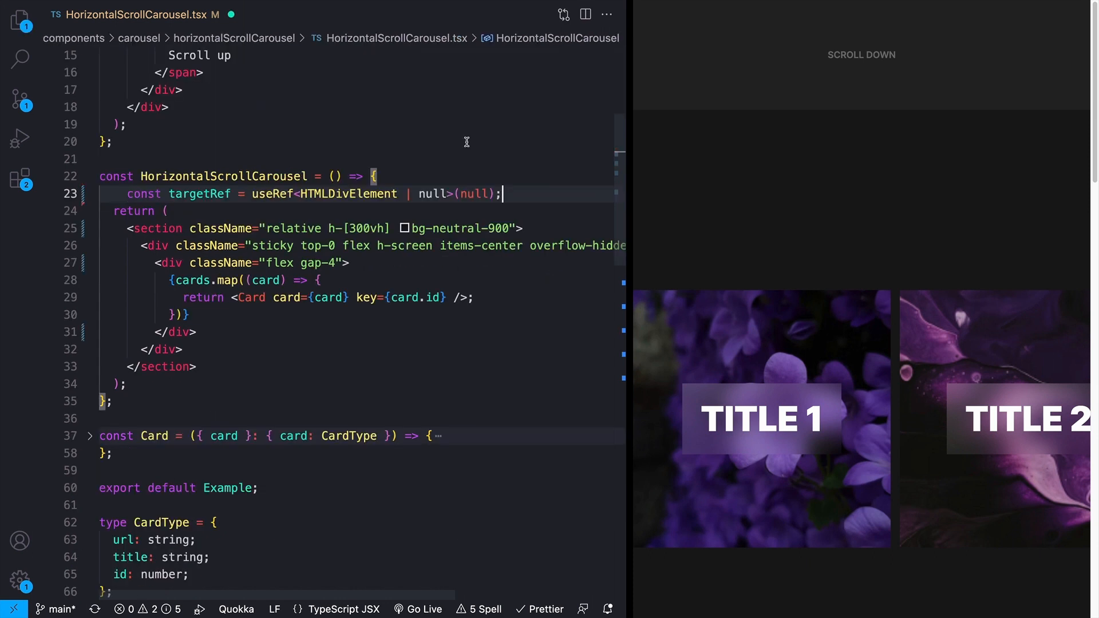
Step: Set ref={targetRef} on the section and destructure scrollYProgress from useScroll({ target: targetRef })
type("ref={targetRef}")
type("const { } = useScroll({")
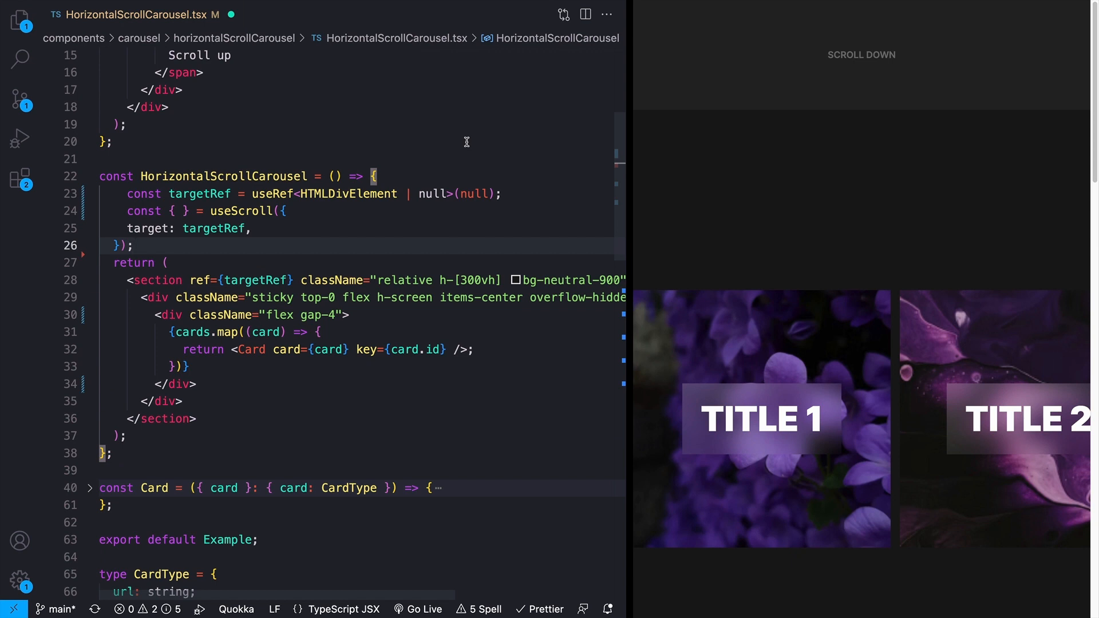
type("scrollYProgress")
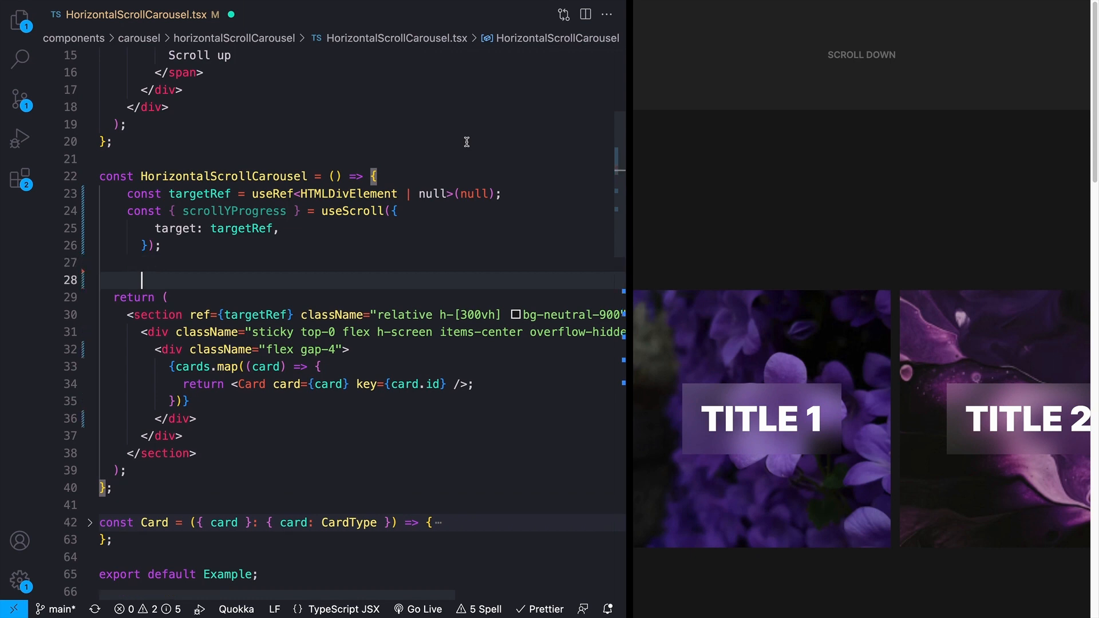
Step: Define const x = useTransform(scrollYProgress, [0, 1], ["1%", "-95%"])
type("useTransform(scrollYProgress);")
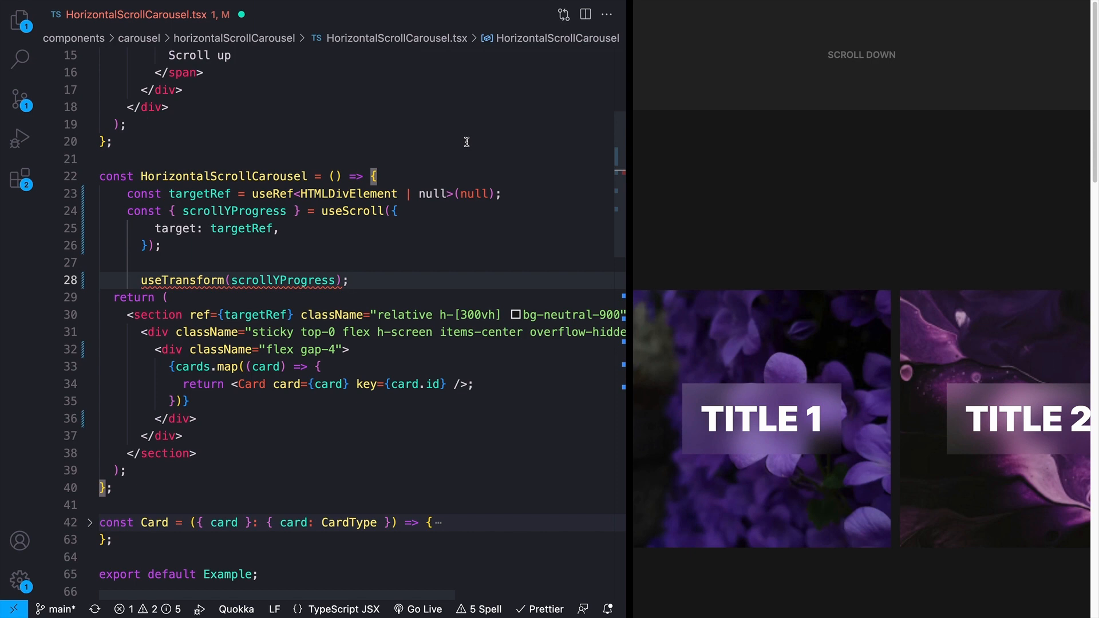
type(", [0, 1], [\"1%\", \"-95%")
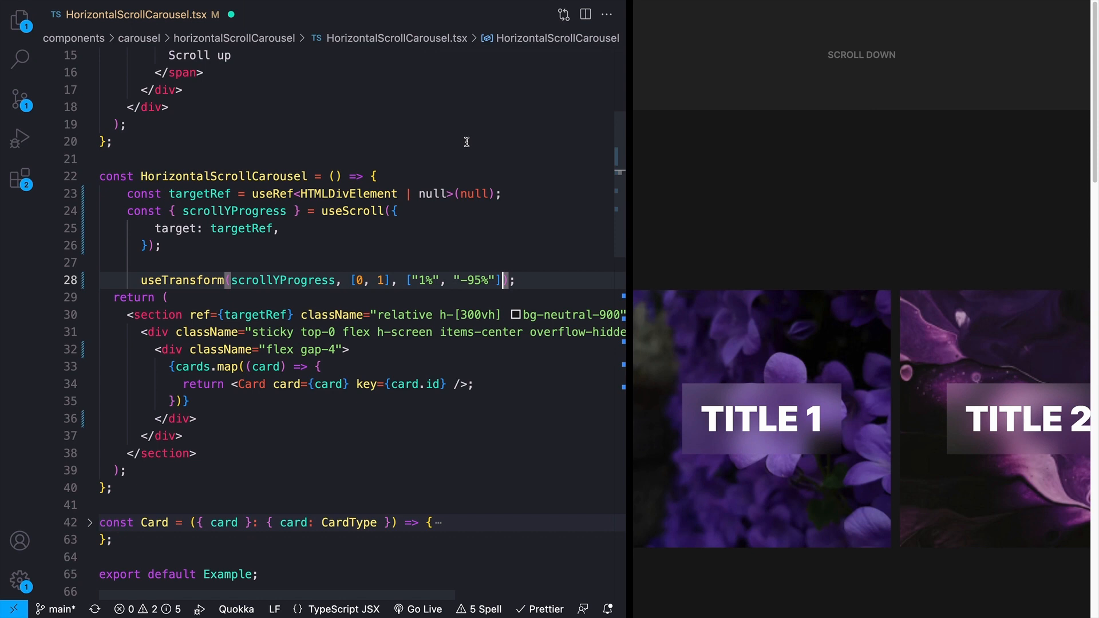
mouse_move(368, 323)
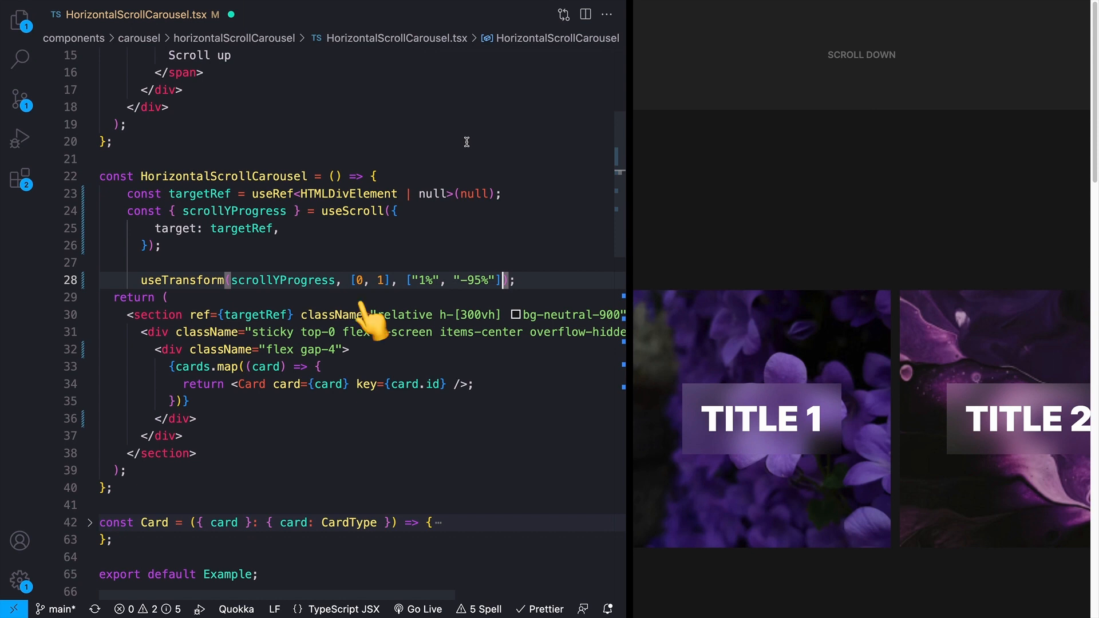
mouse_move(393, 326)
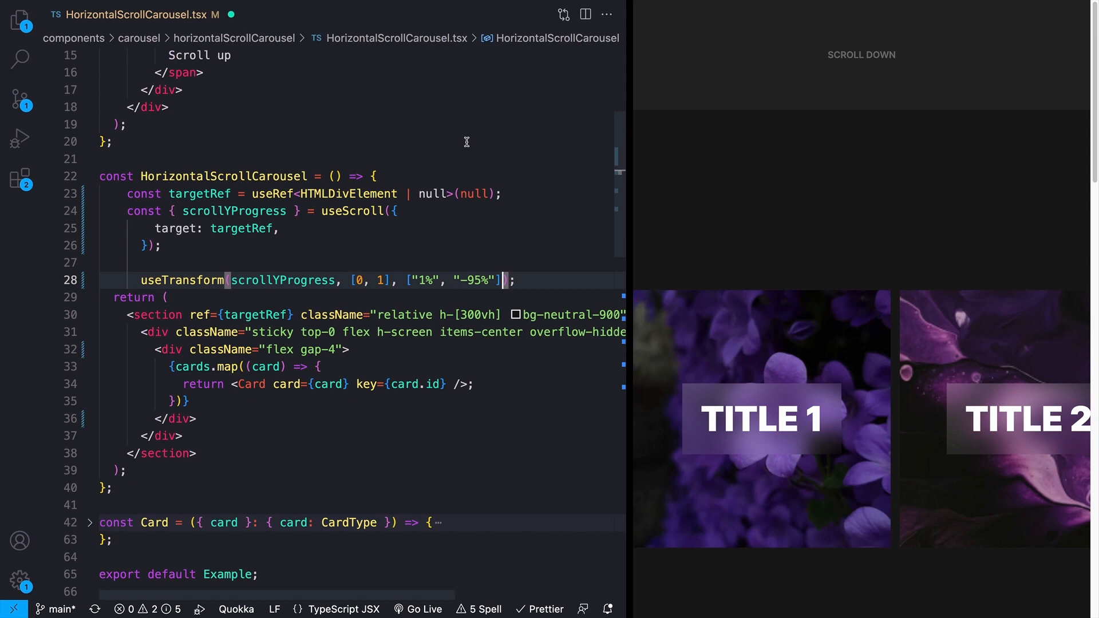
type("const x =")
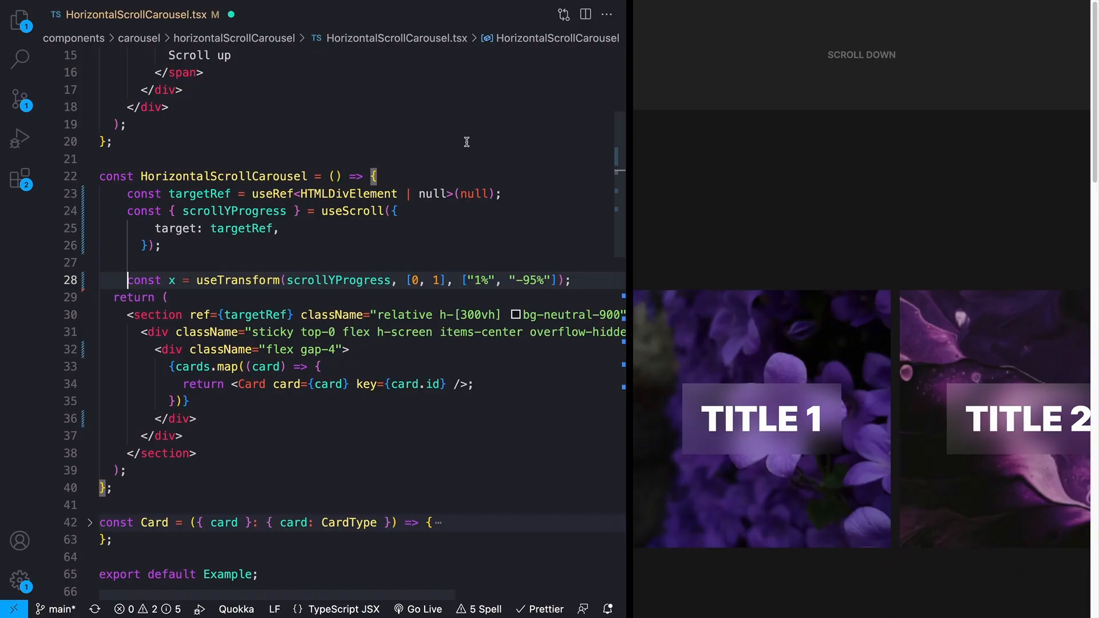
mouse_move(477, 131)
type("motion.")
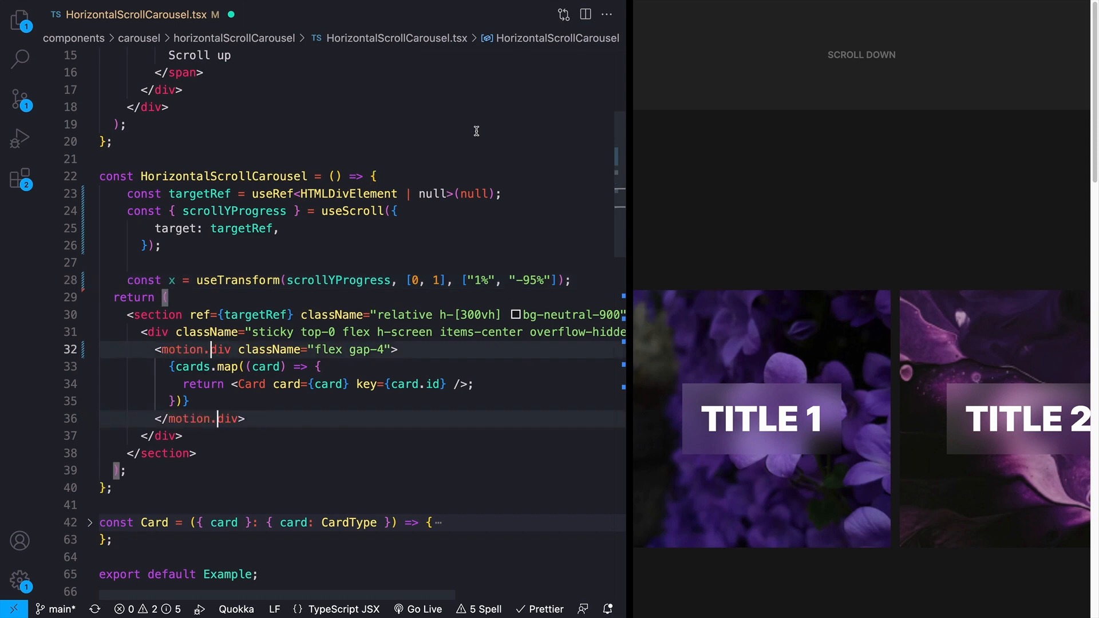
Step: Make the card row a motion.div with style={{ x }}, then show hover.dev's carousel source to copy it
type("style={{ x }}")
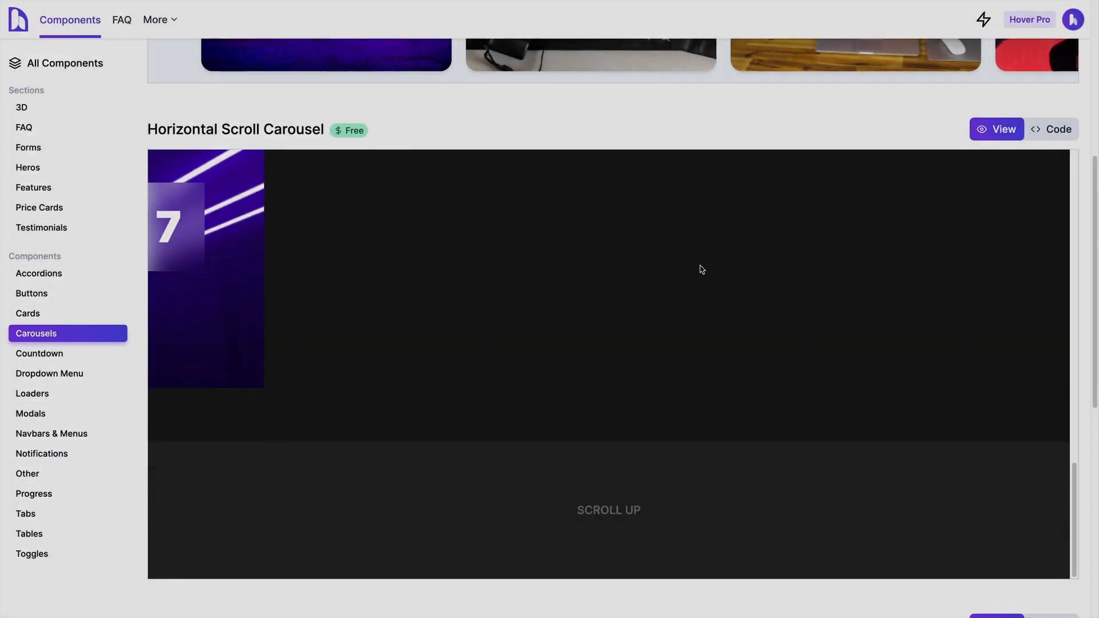
left_click(1051, 129)
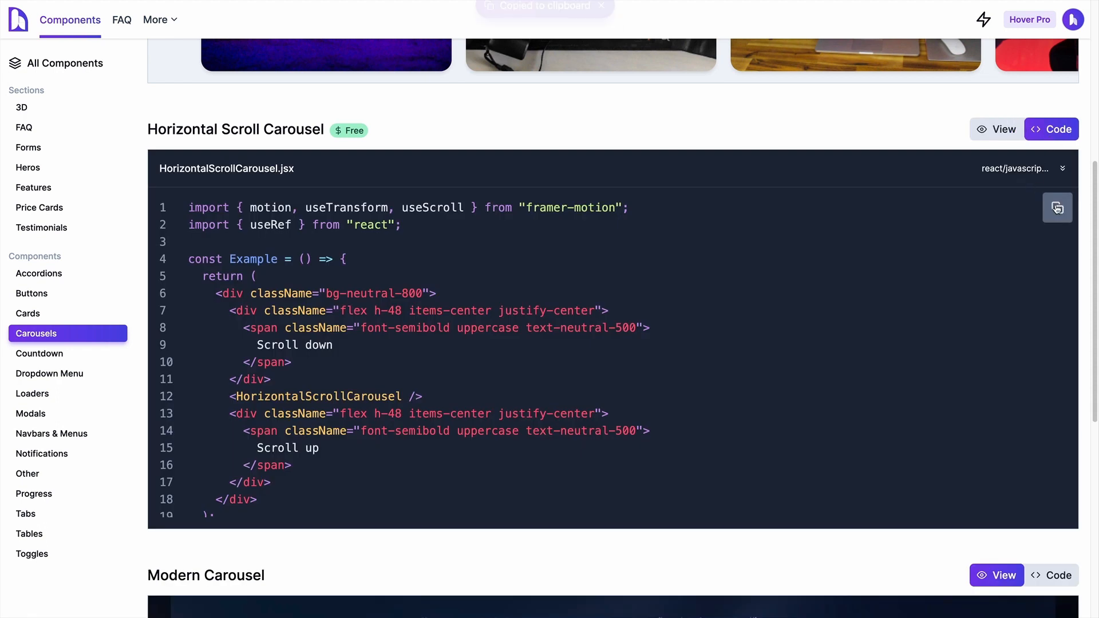